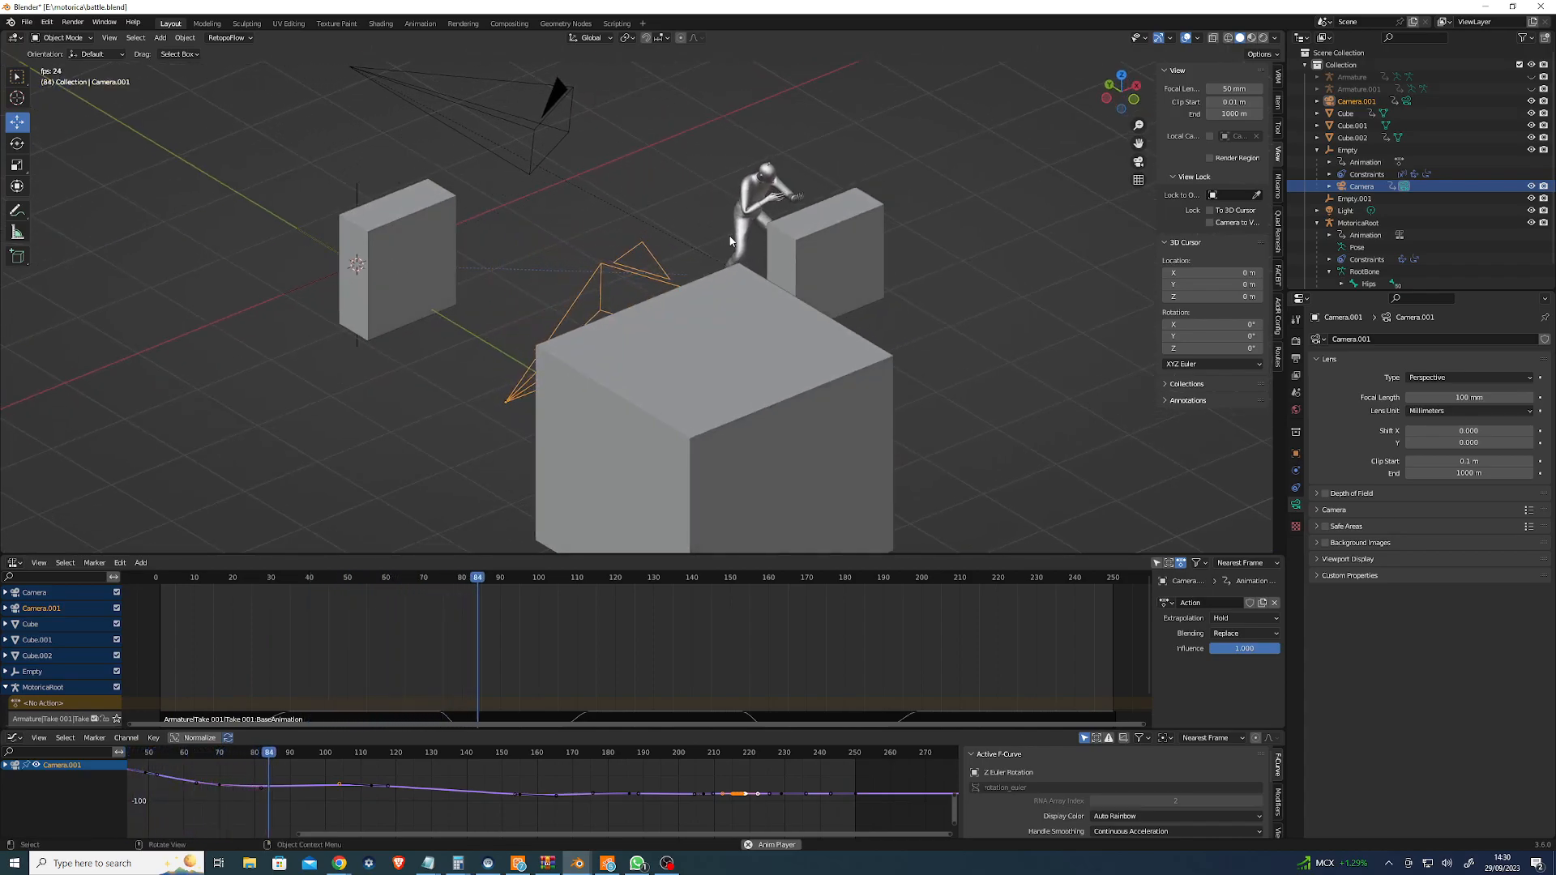
Scrub the timeline and select the top MotionRoot base animation strip in the NLA editor.
{"action": "left_click", "coordinate": [659, 577]}
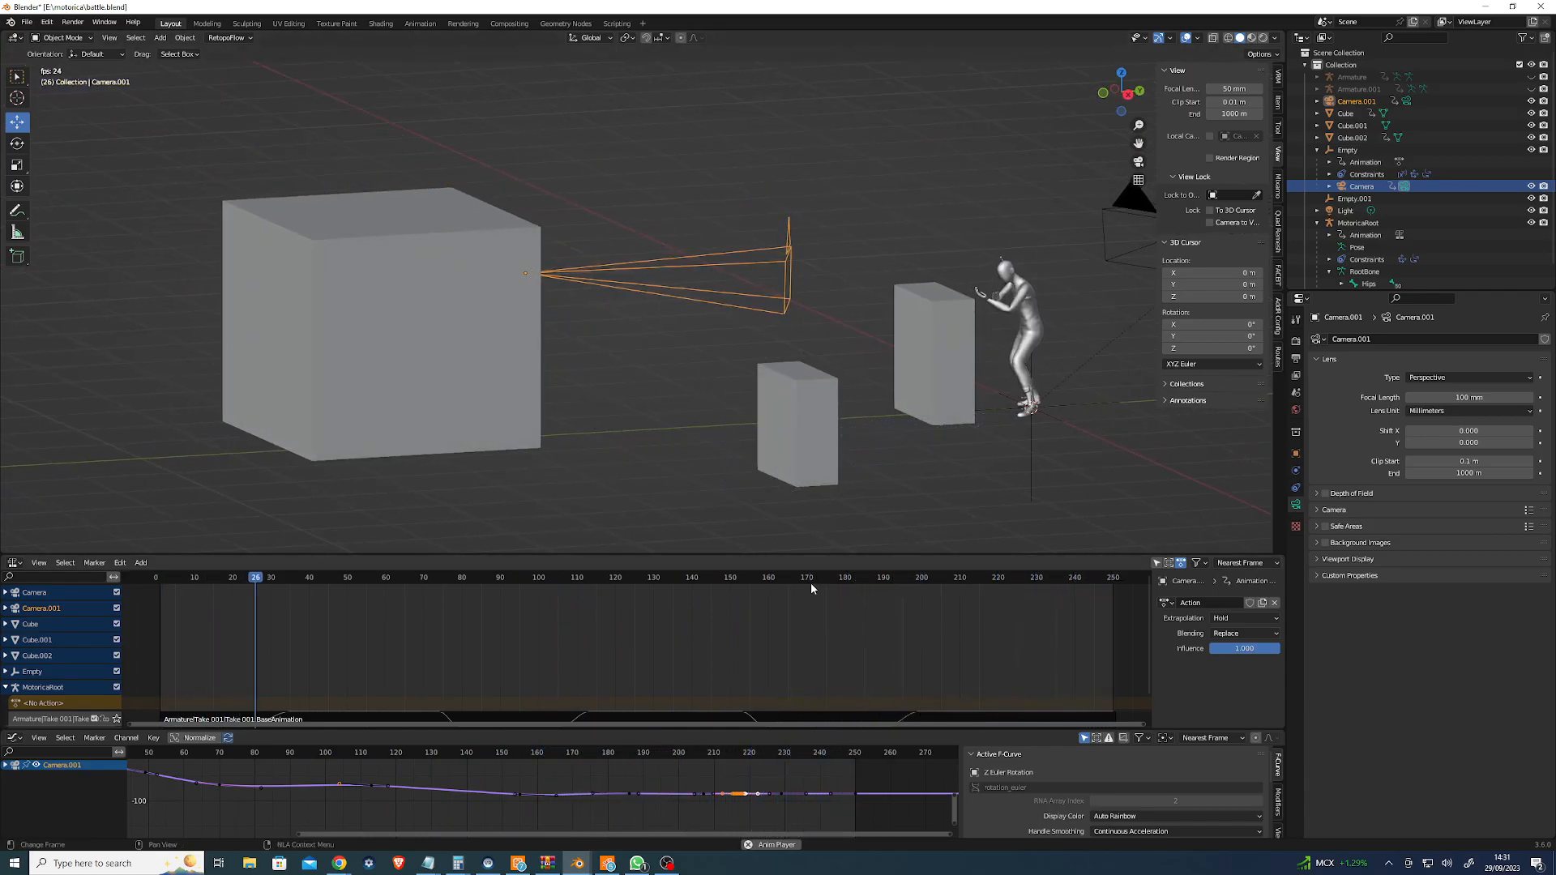
{"action": "left_click", "coordinate": [454, 577]}
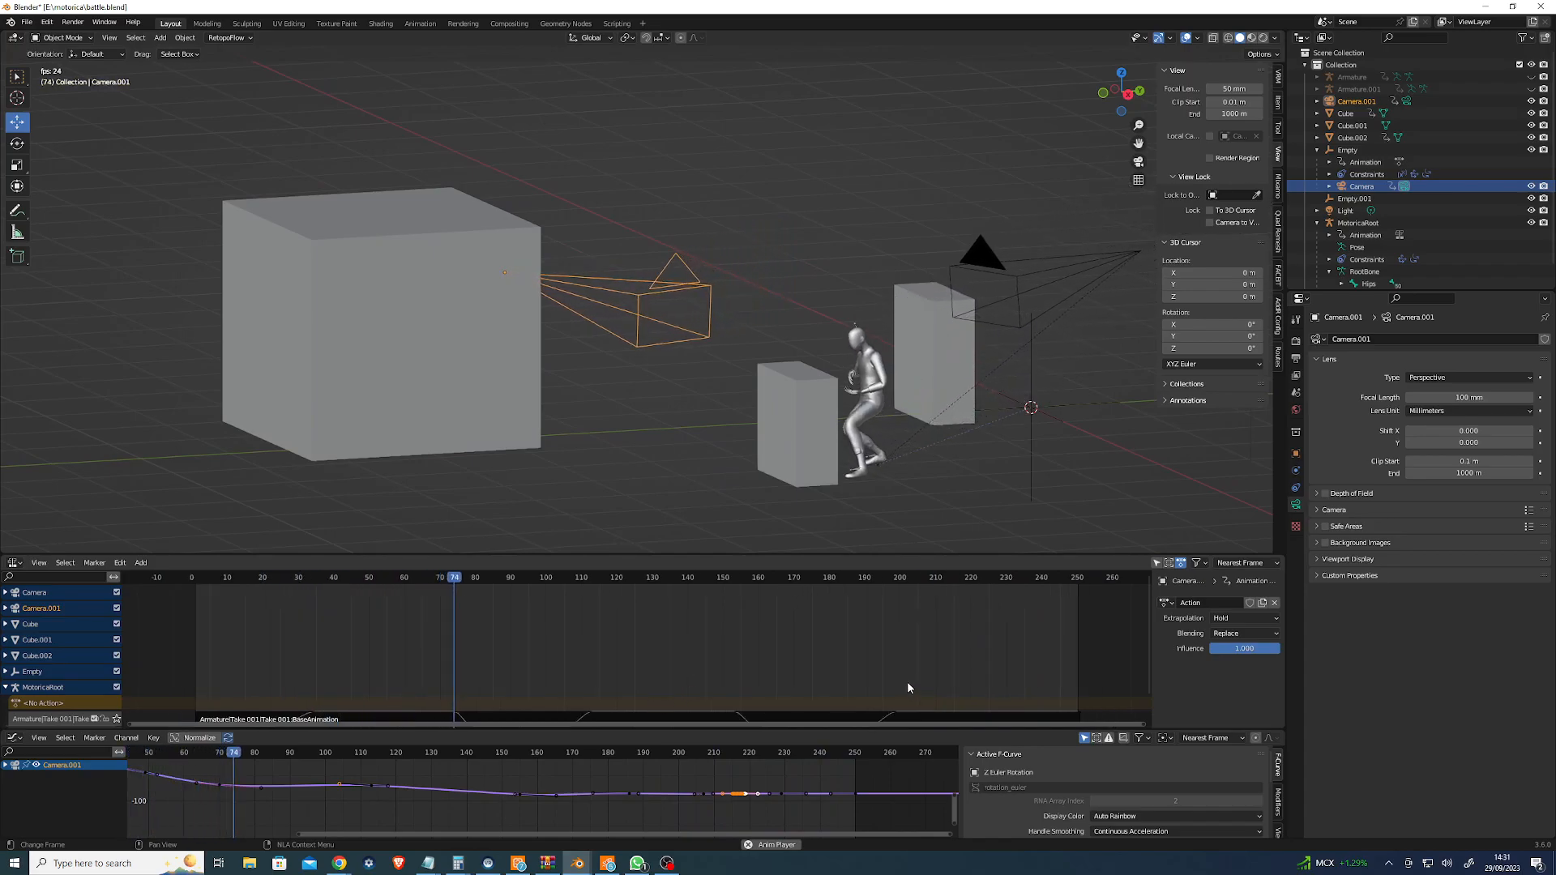
{"action": "left_click", "coordinate": [620, 576]}
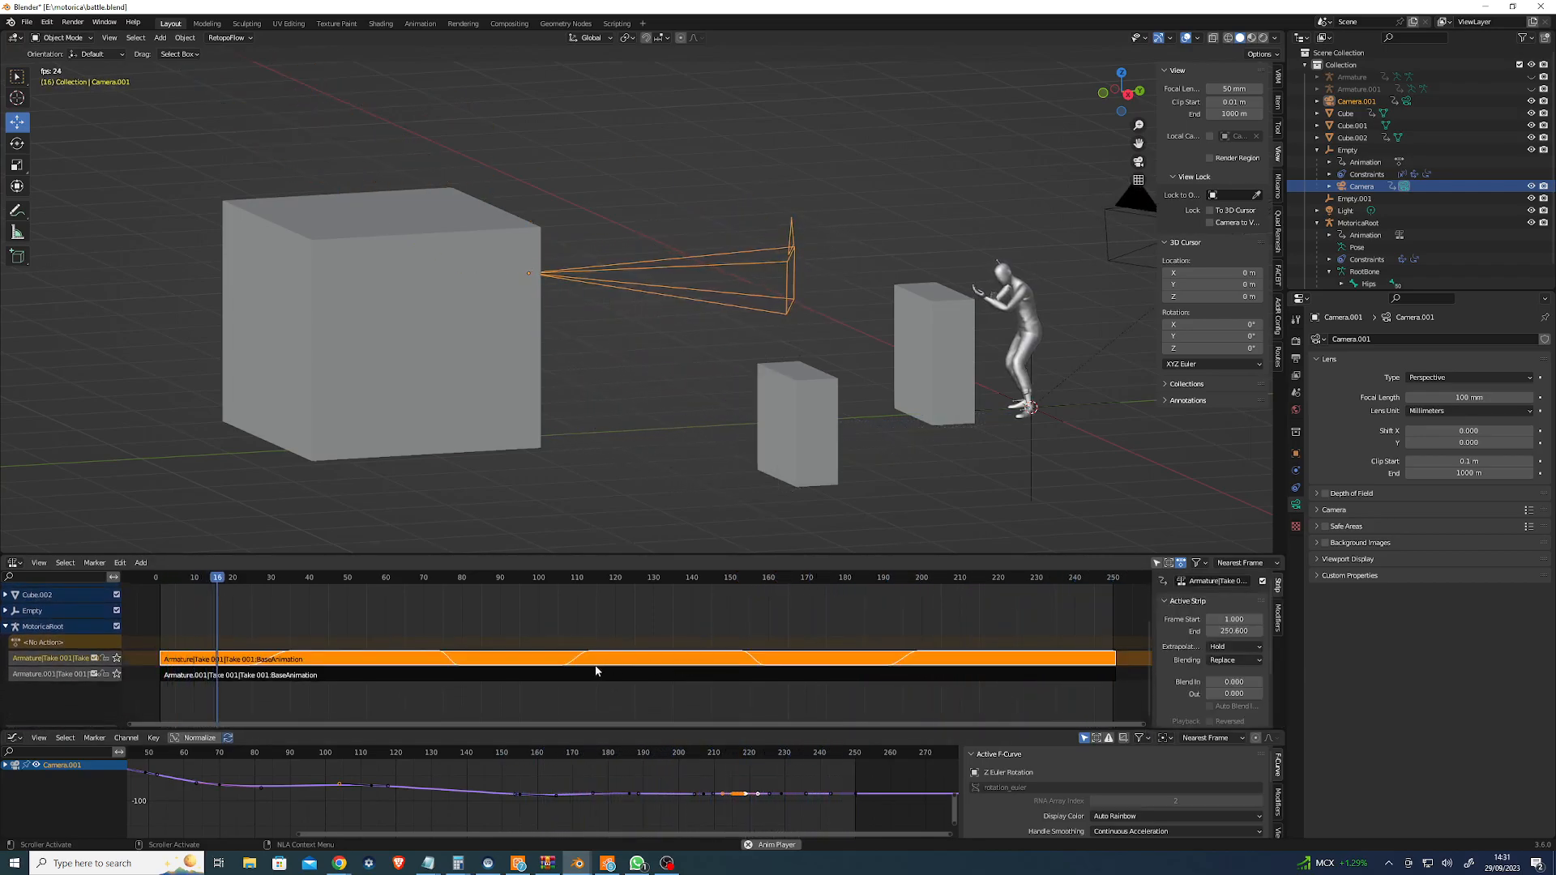
View through Camera.001 and scrub to frame 168 for a close-up of the character.
{"action": "left_click", "coordinate": [399, 577]}
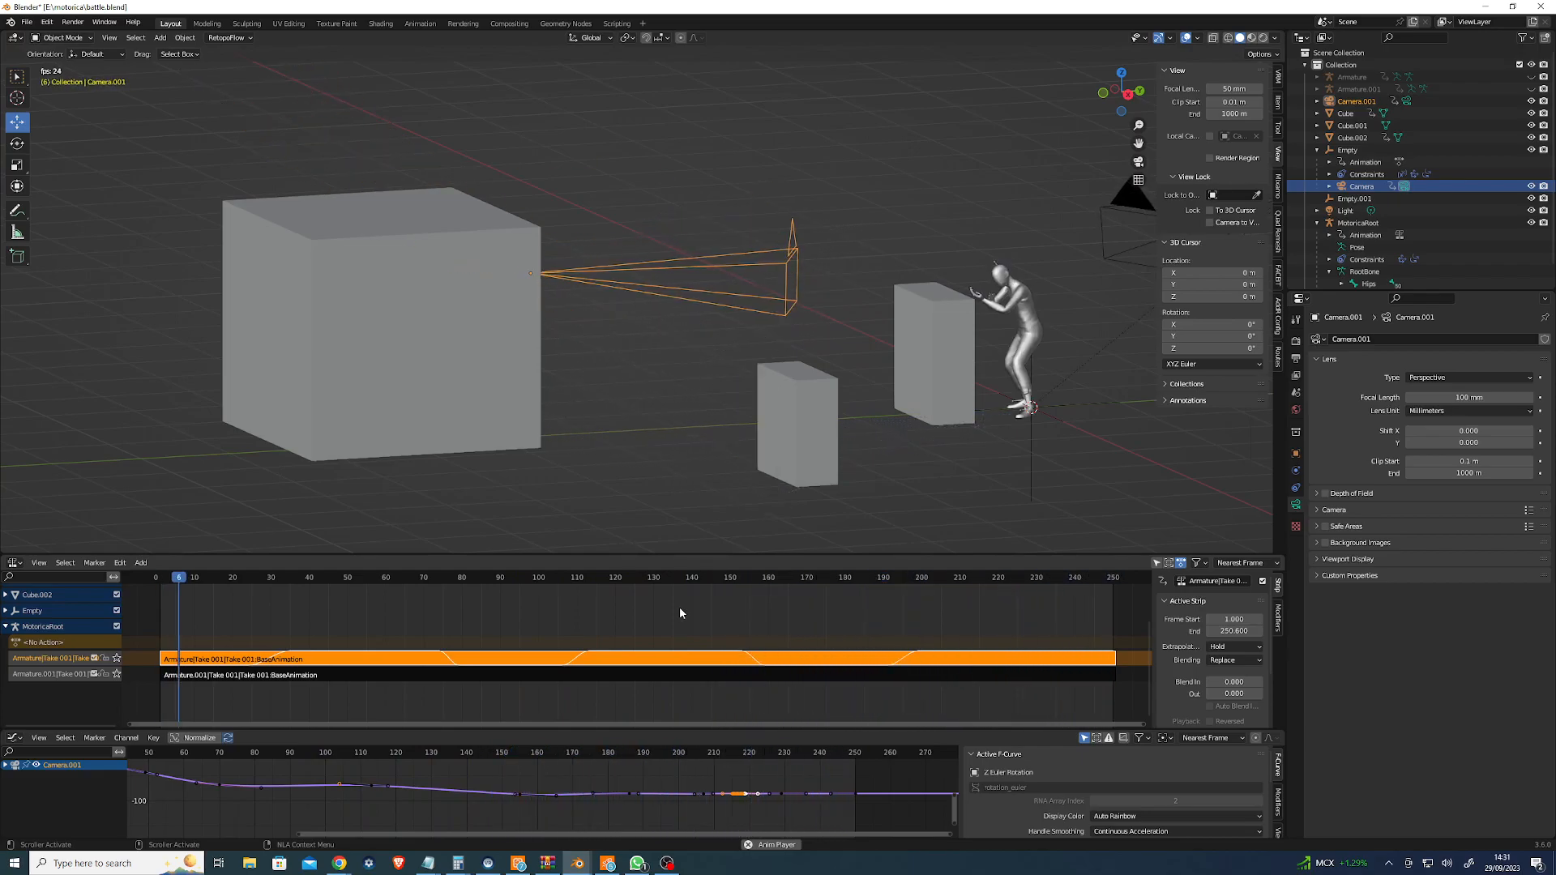
{"action": "left_click", "coordinate": [358, 576]}
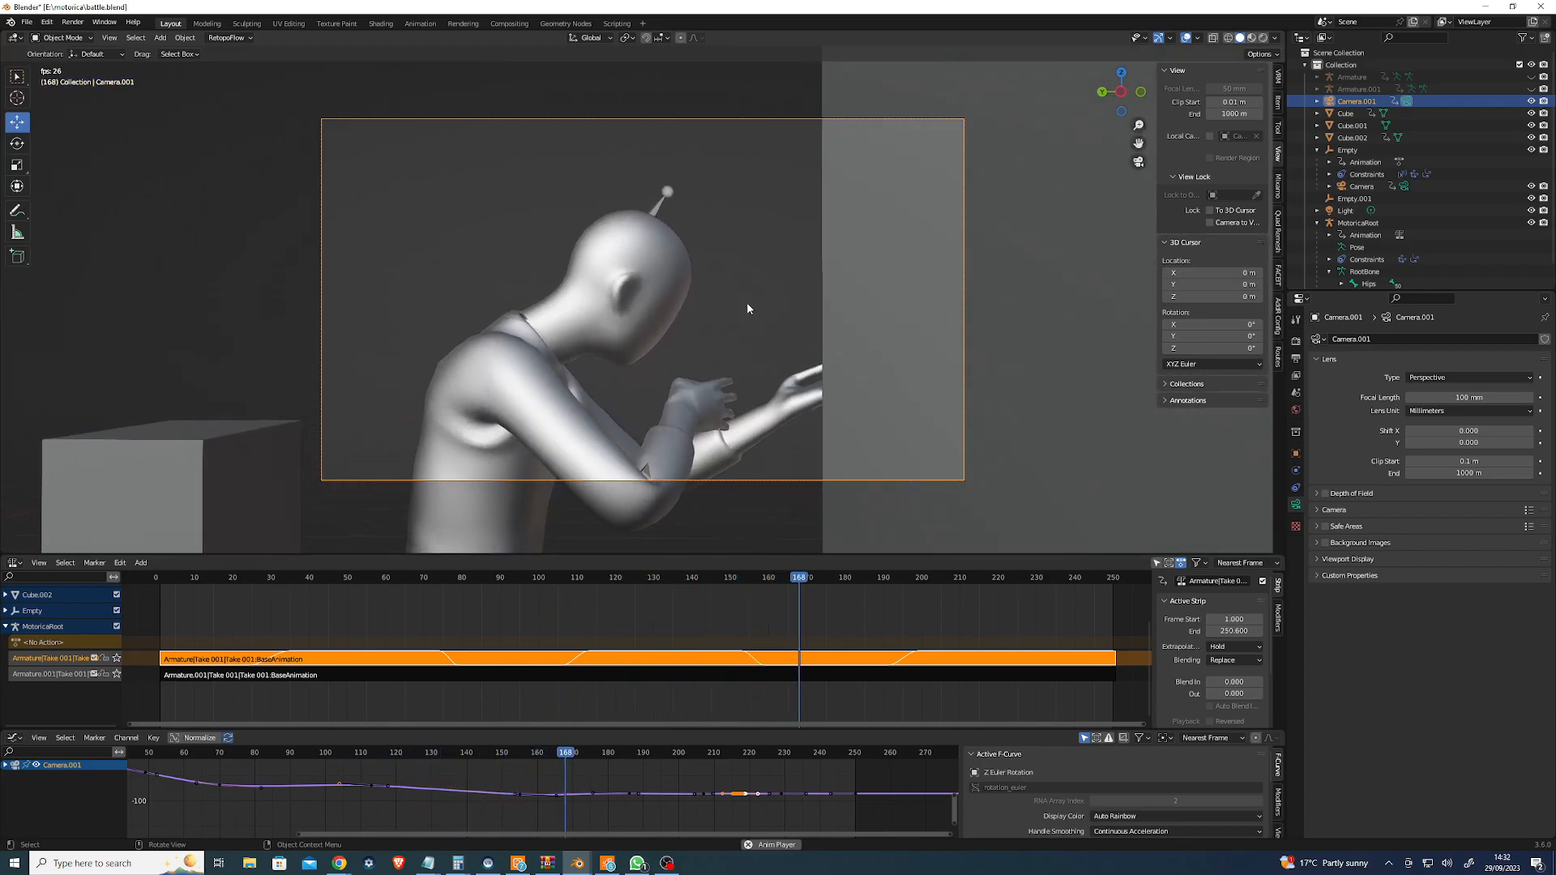
Make Camera the active view and move the playhead to frame 206.
{"action": "left_click", "coordinate": [978, 577]}
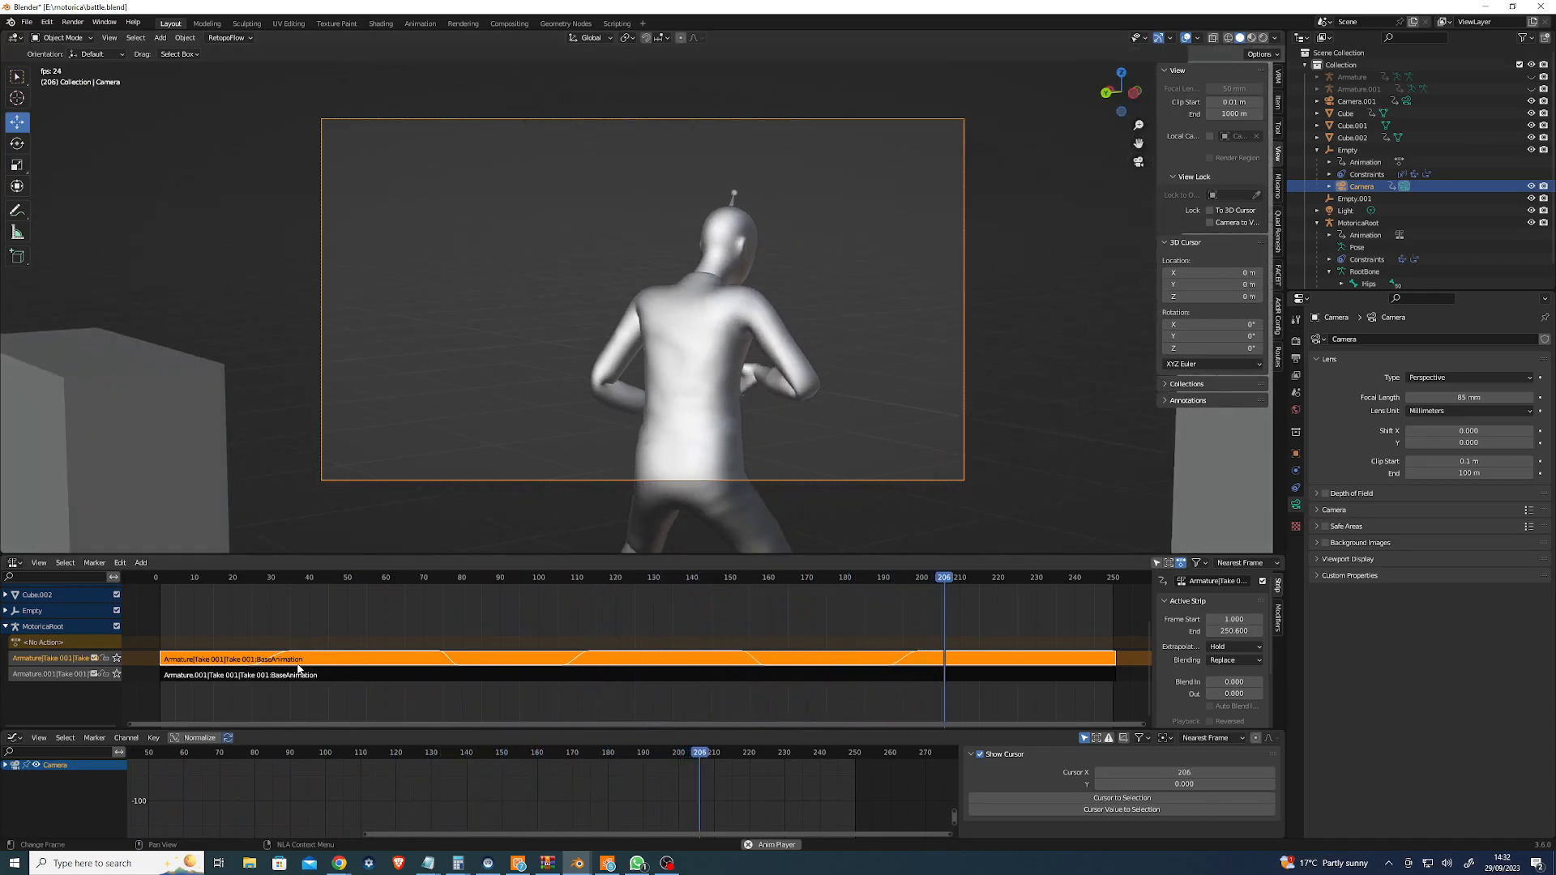
{"action": "left_click", "coordinate": [13, 563]}
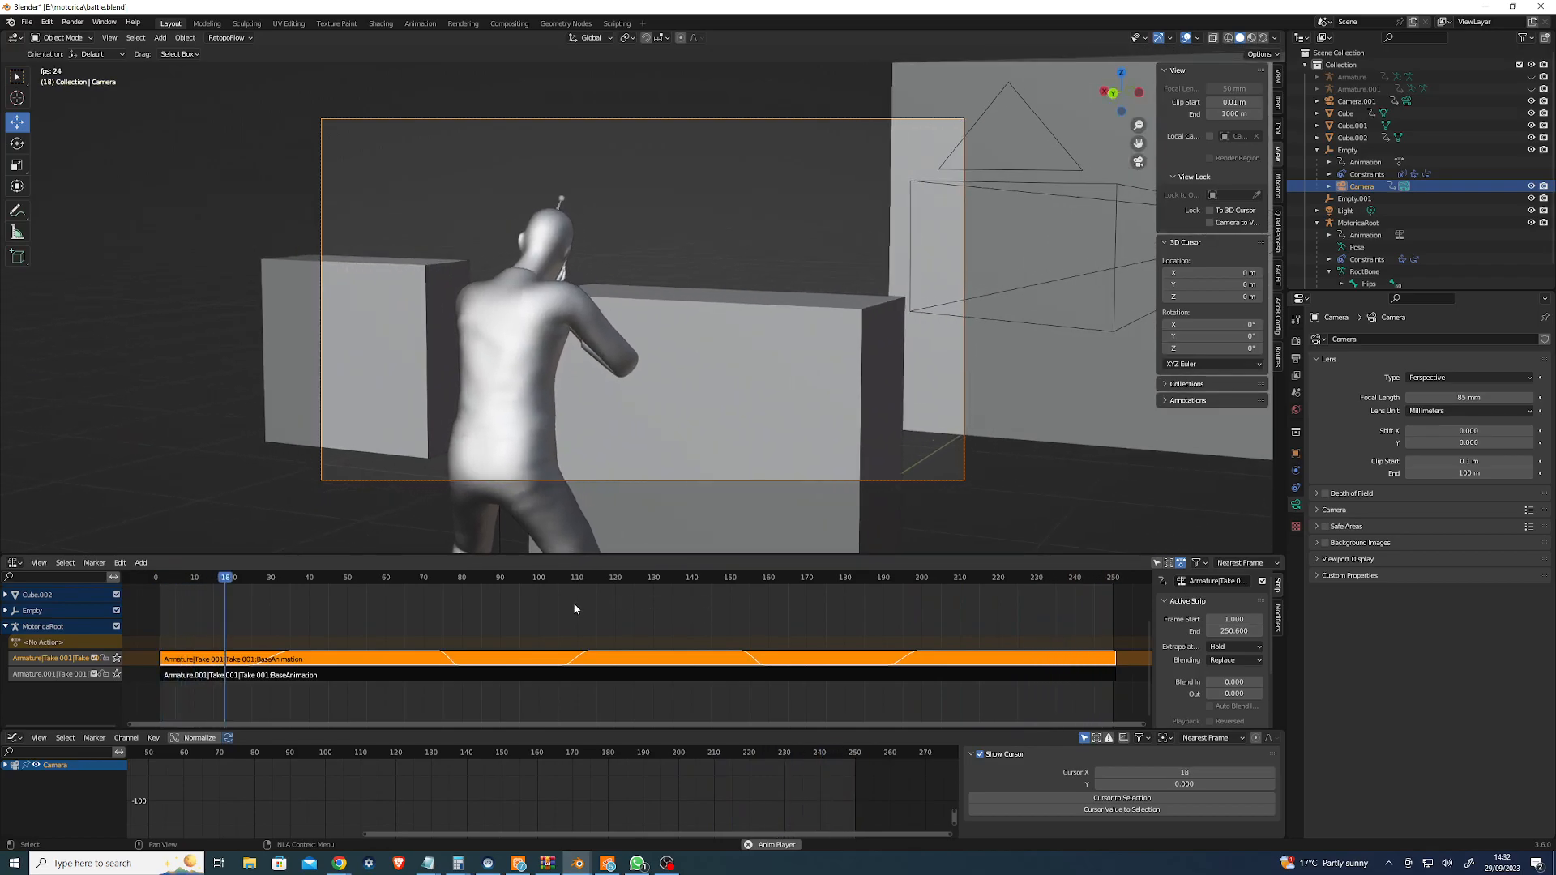
{"action": "left_click", "coordinate": [407, 577]}
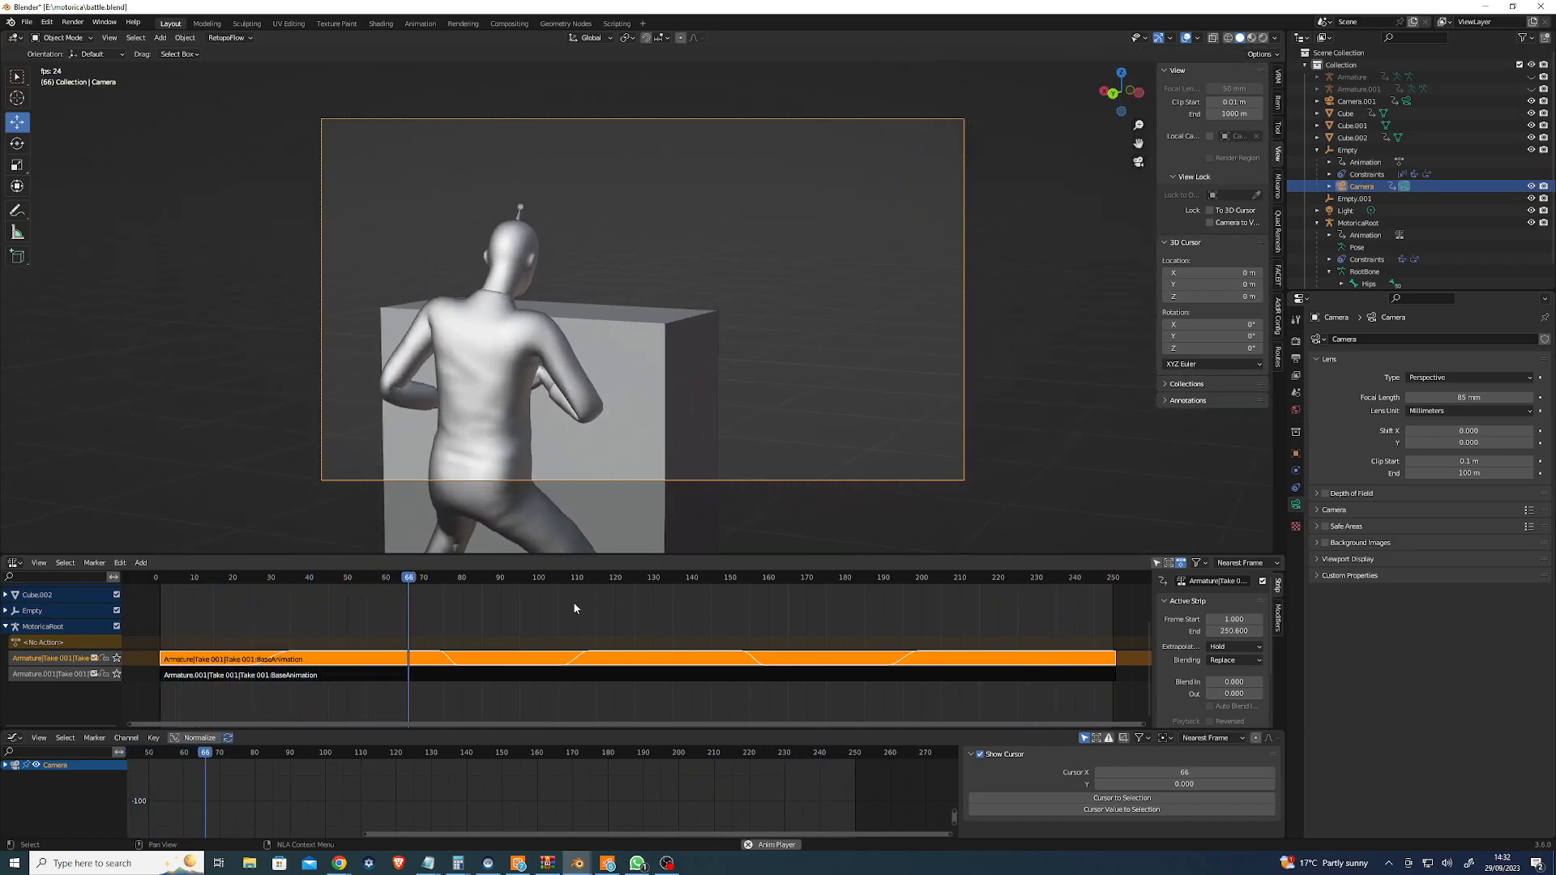
{"action": "left_click", "coordinate": [591, 577]}
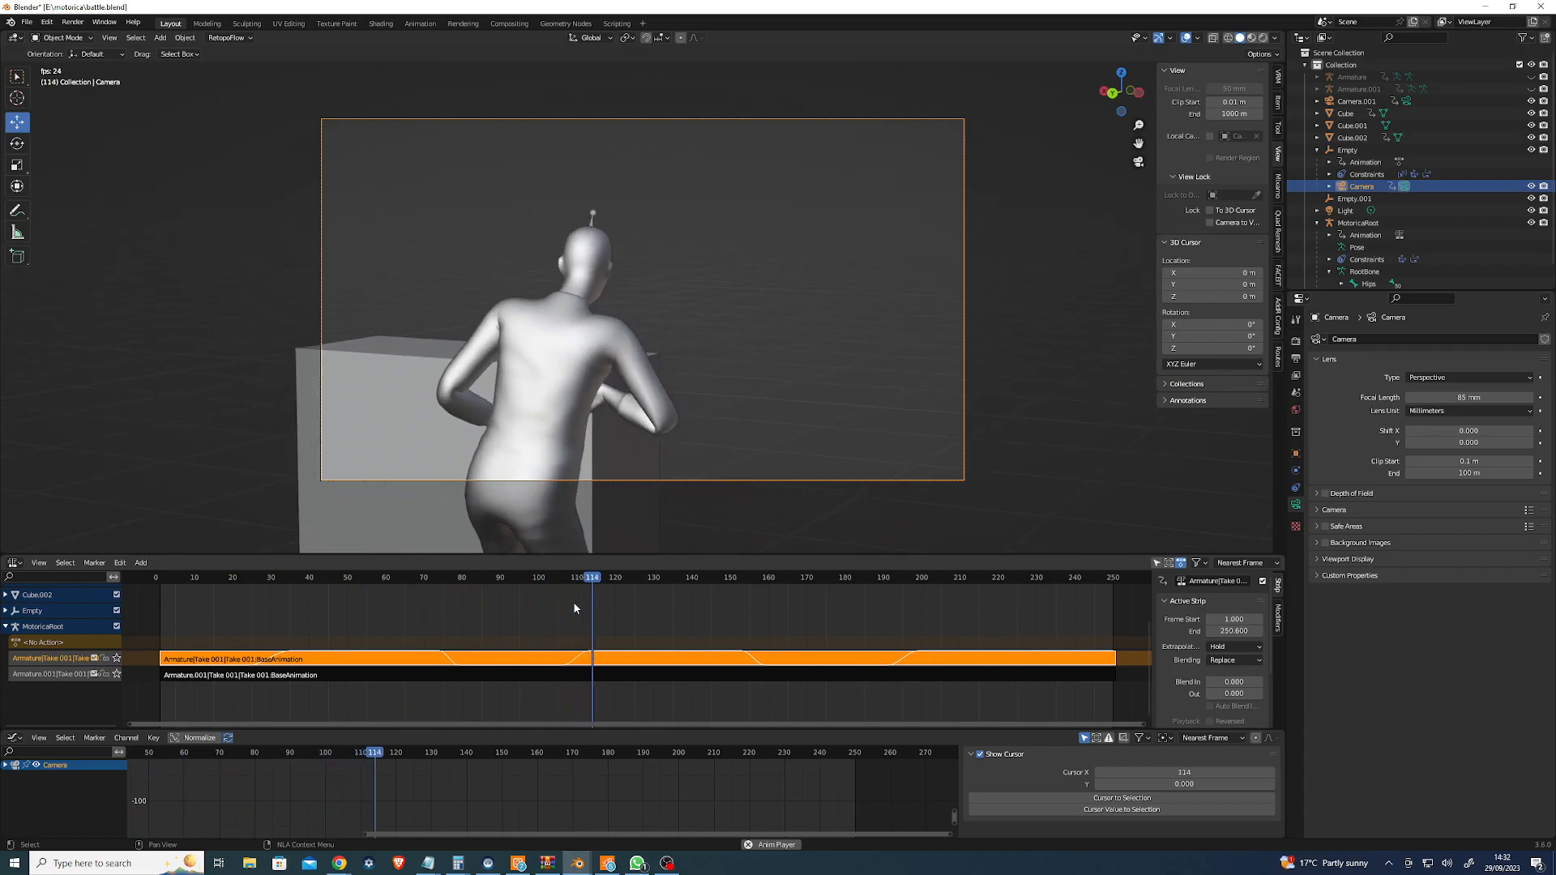